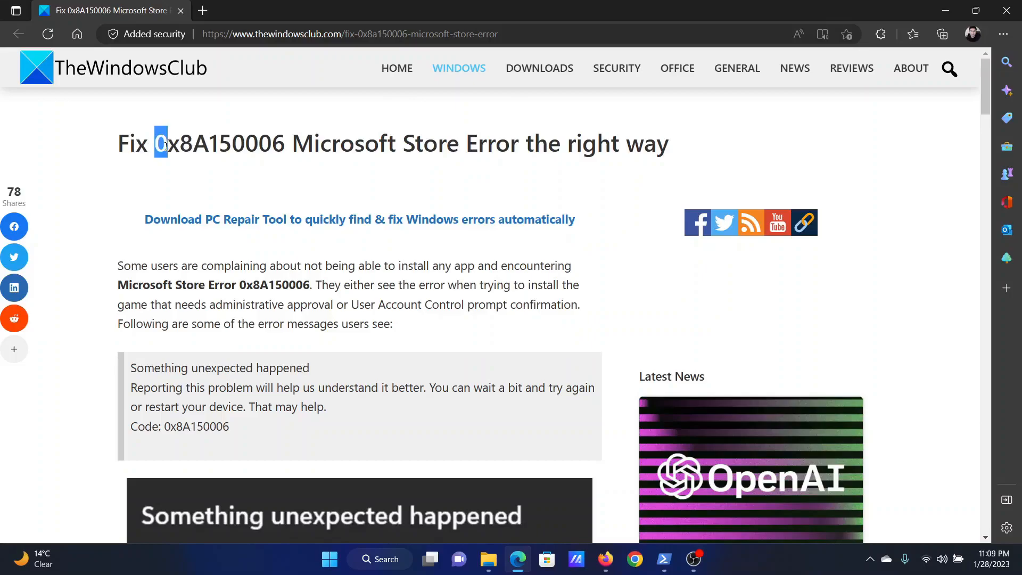
# - Highlight error code 0x8A150006 in the TheWindowsClub article heading, then scroll down the article
pyautogui.moveTo(161, 142); pyautogui.dragTo(270, 143)
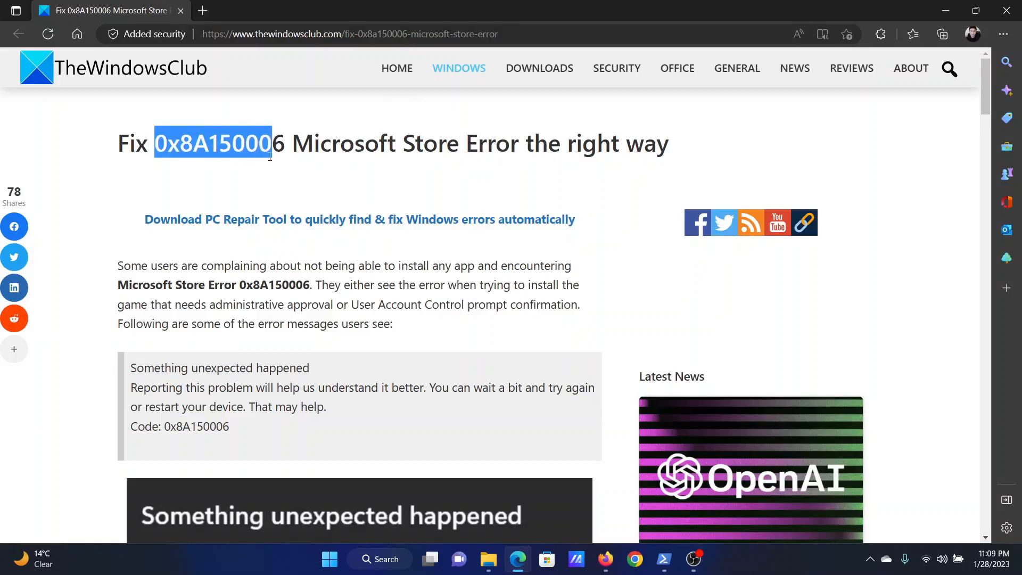
pyautogui.scroll(-3)
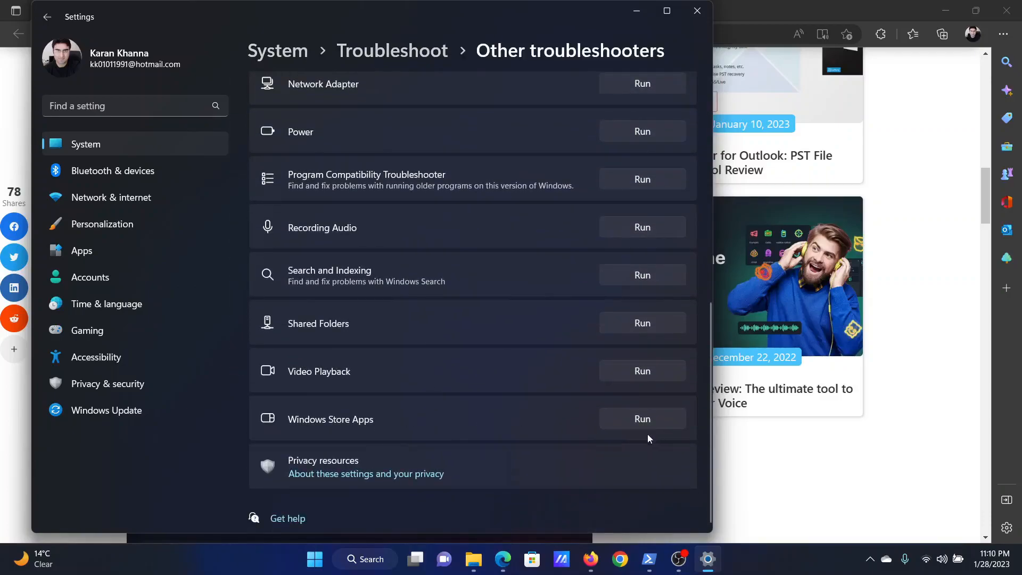
# - Run the Windows Store Apps troubleshooter from the Other troubleshooters list
pyautogui.click(82, 251)
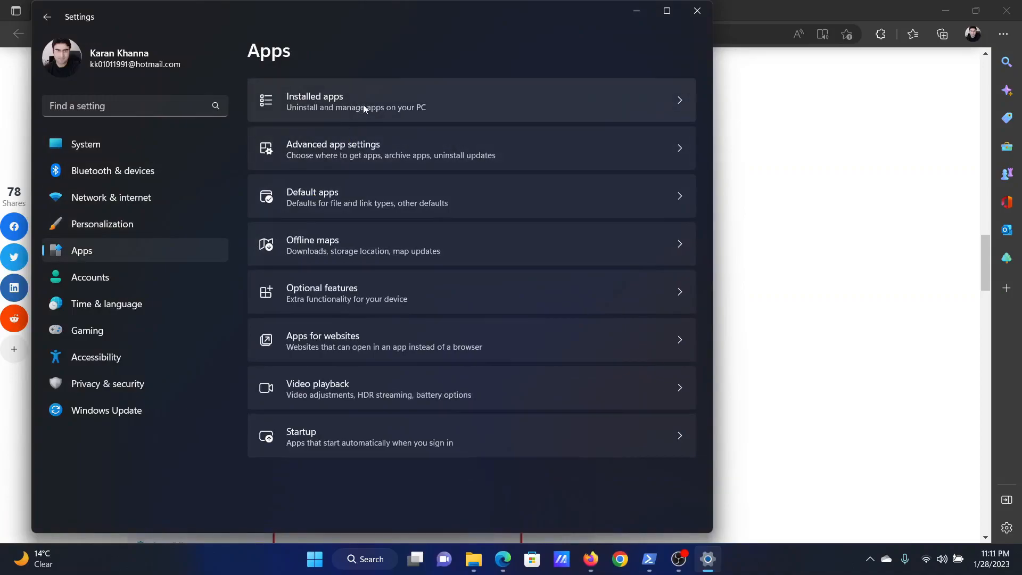